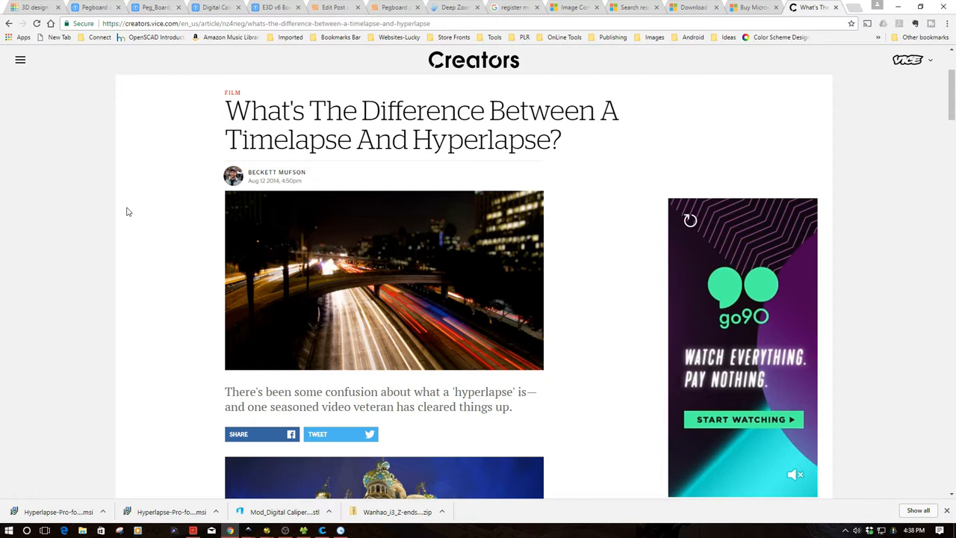
mouse_move(481, 152)
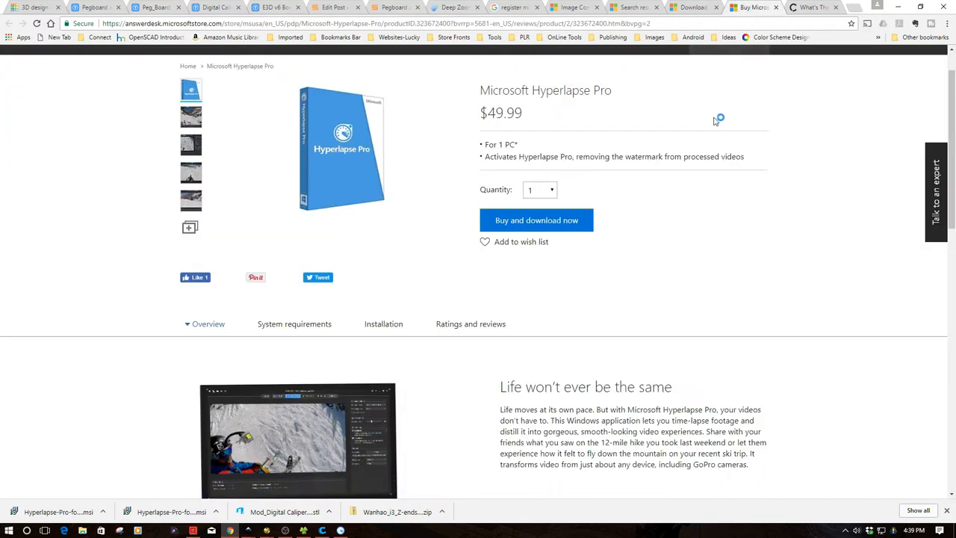
Scroll through the Hyperlapse Pro Download Center page to view version 1.6 and 18.7 MB details
scroll("down", 3)
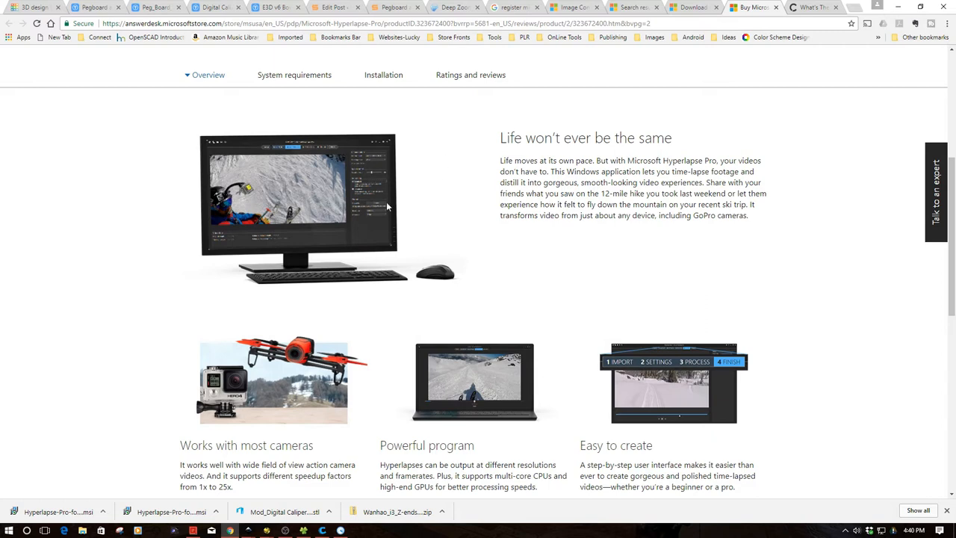
mouse_move(379, 210)
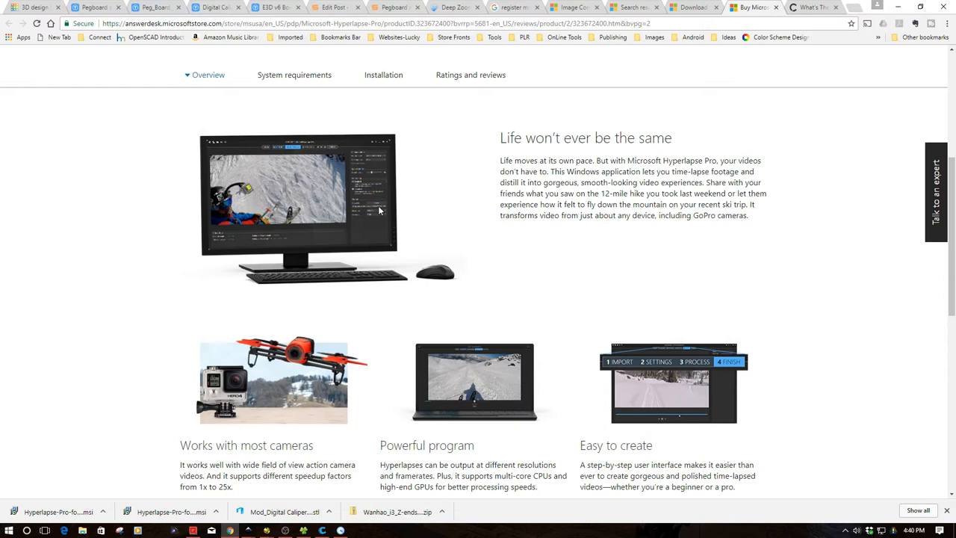
scroll("up", 3)
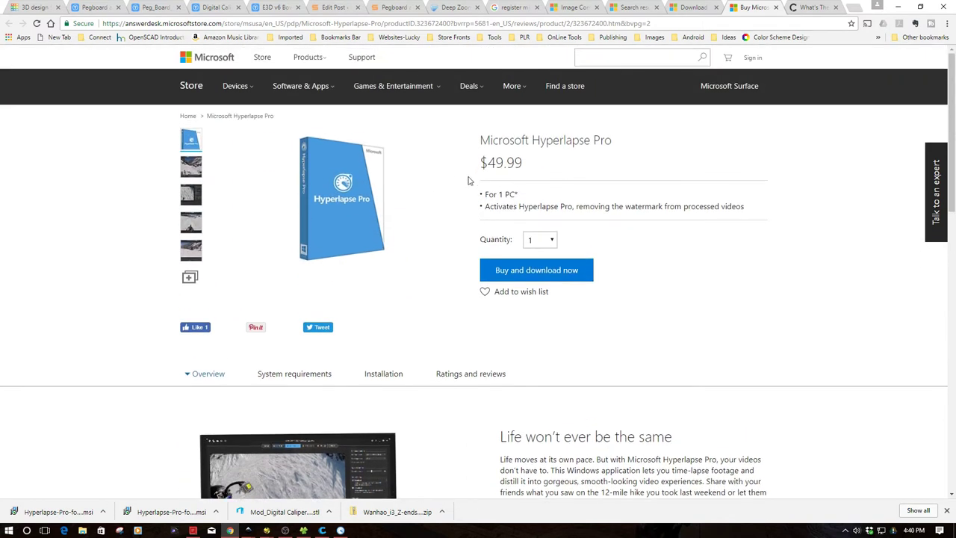
mouse_move(229, 23)
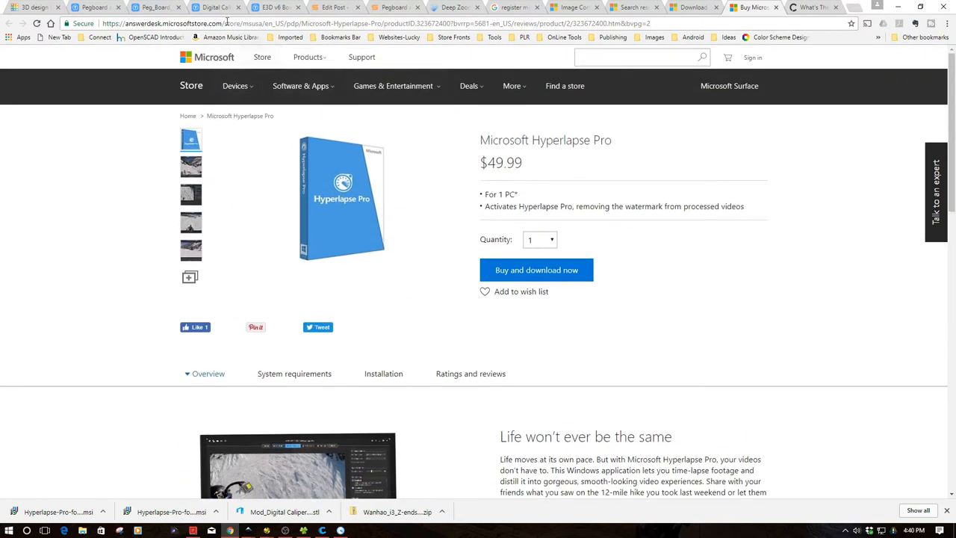
mouse_move(419, 289)
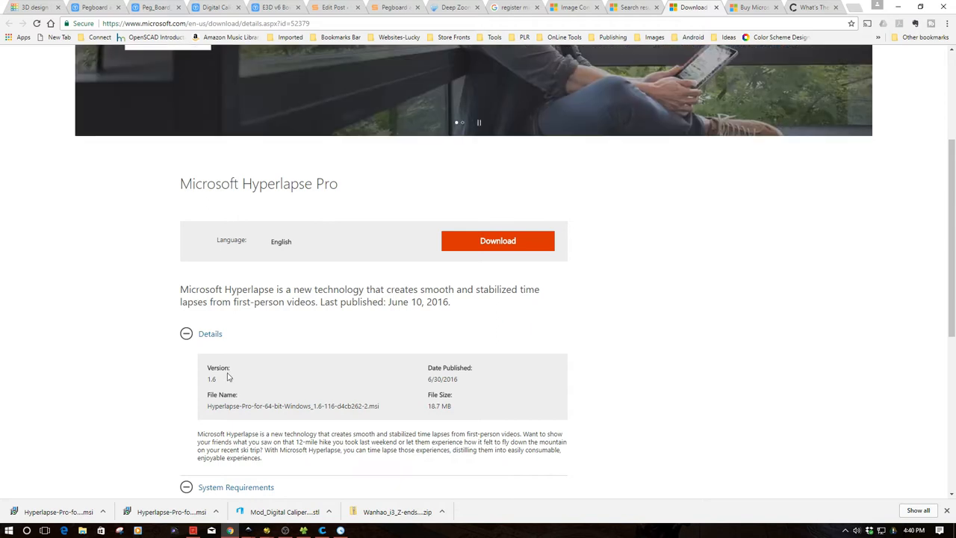
mouse_move(105, 395)
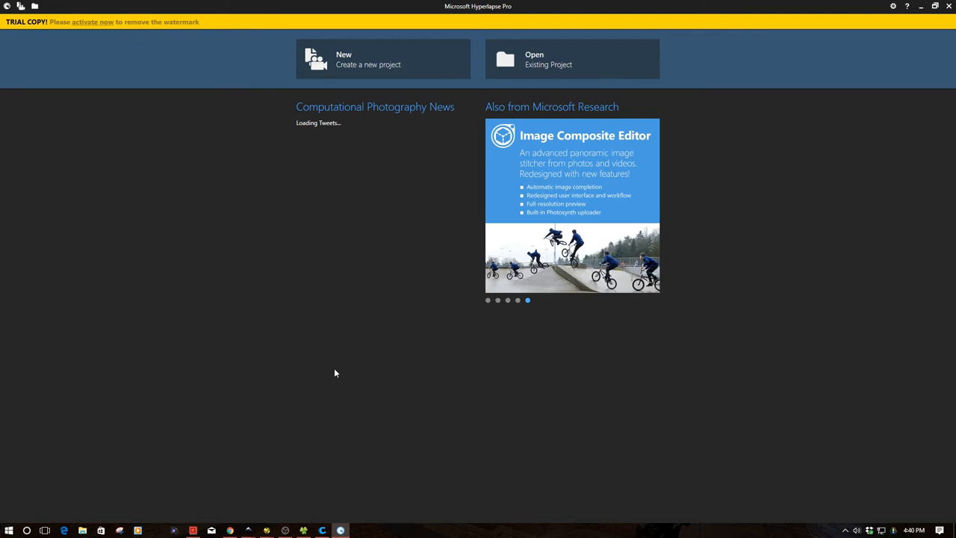
mouse_move(351, 68)
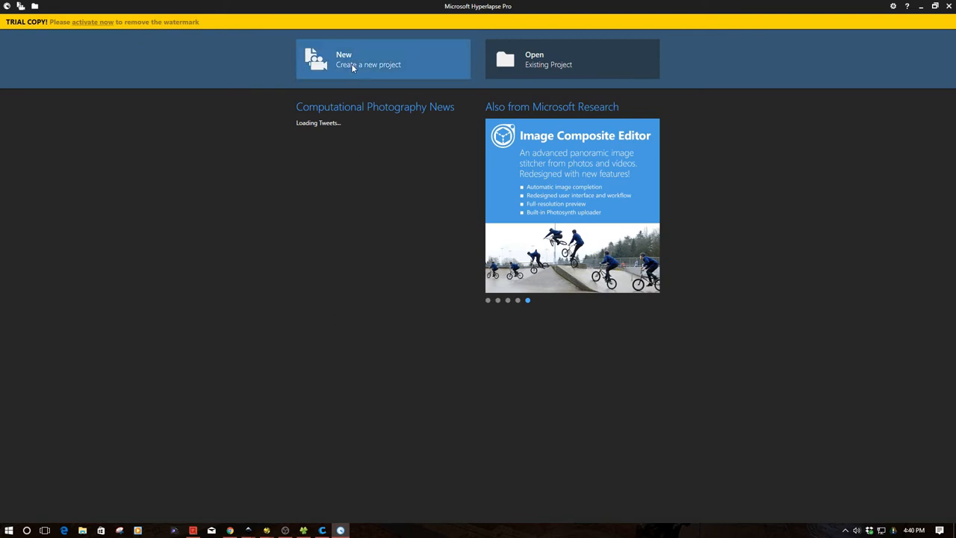
Create a new project and load the DJI_0025.MP4 video from the Videos folder
left_click(353, 63)
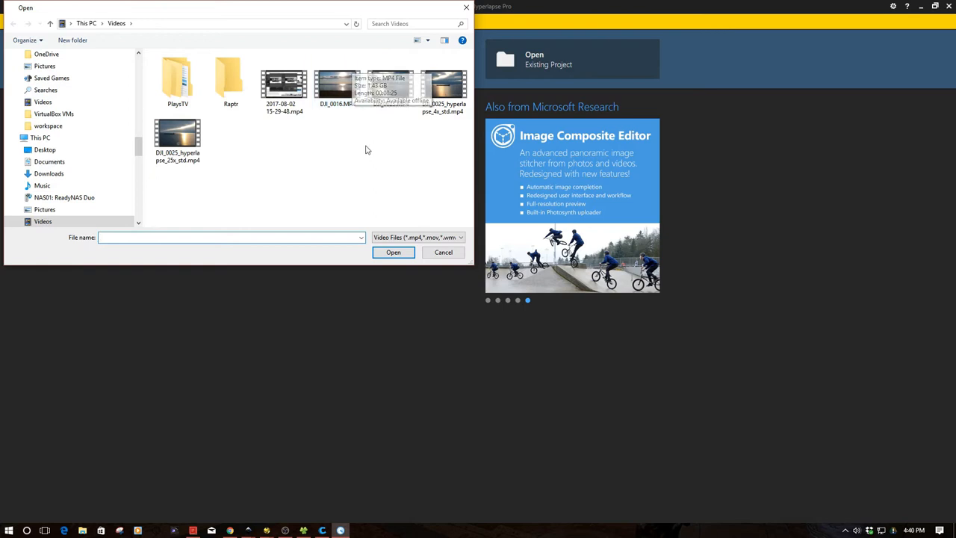
left_click(390, 85)
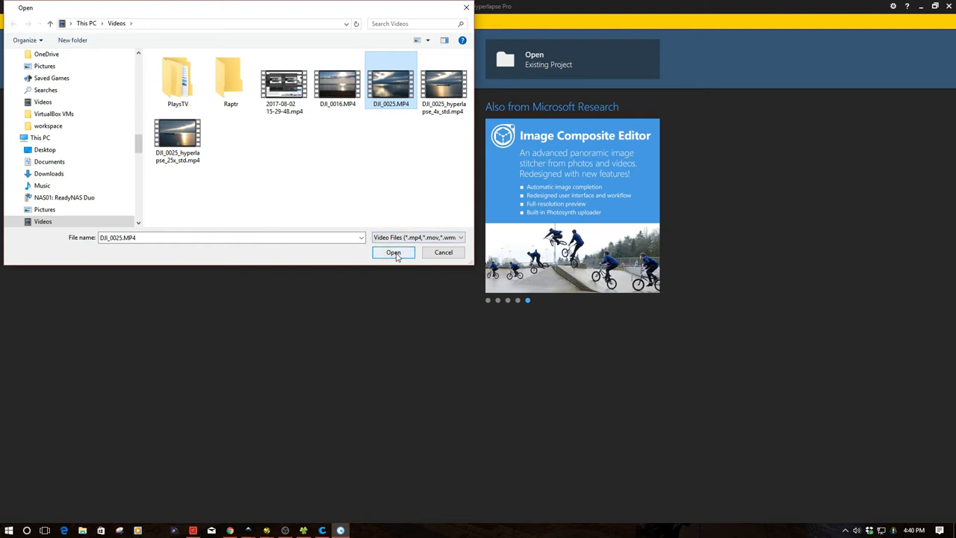
left_click(393, 251)
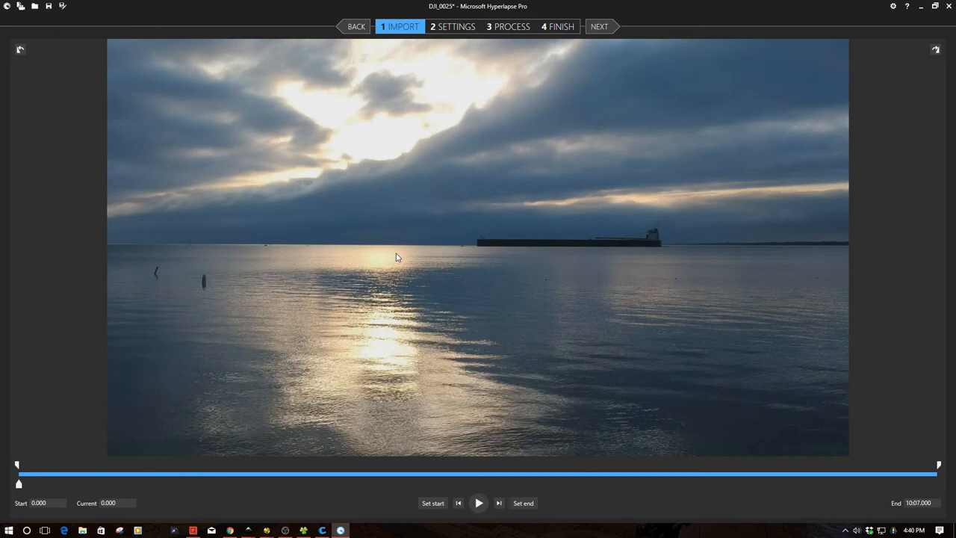
mouse_move(393, 257)
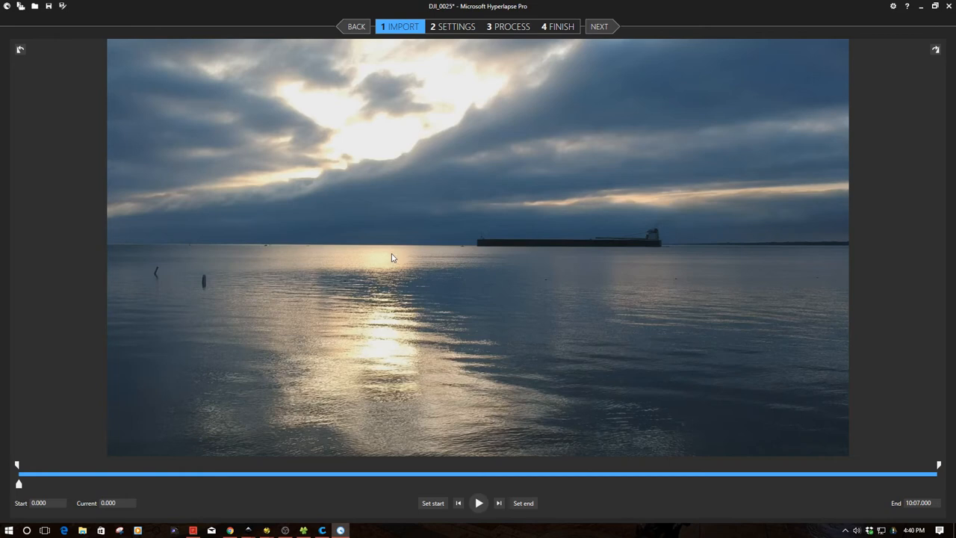
mouse_move(336, 487)
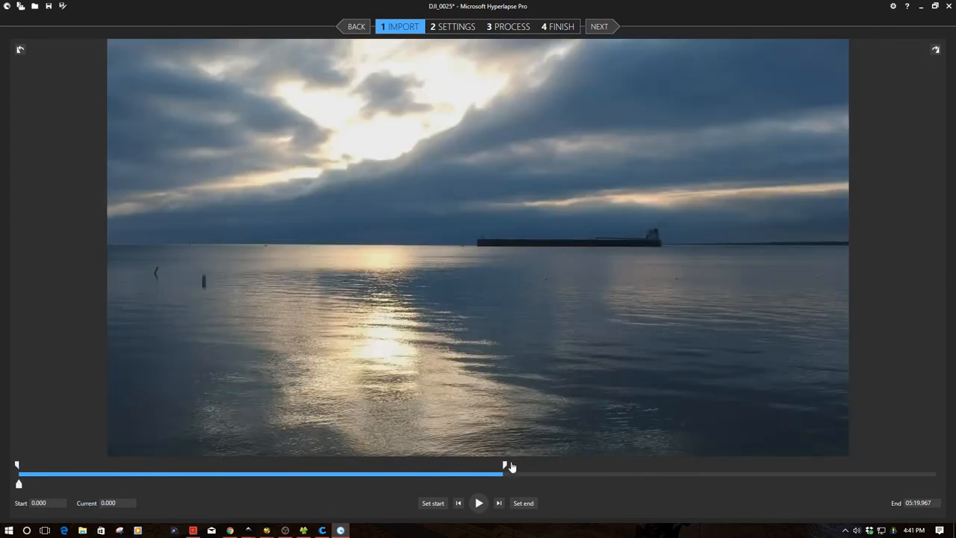
Drag the end trim handle to the timeline end so End reads 10:07.000
left_click_drag(505, 466, 921, 466)
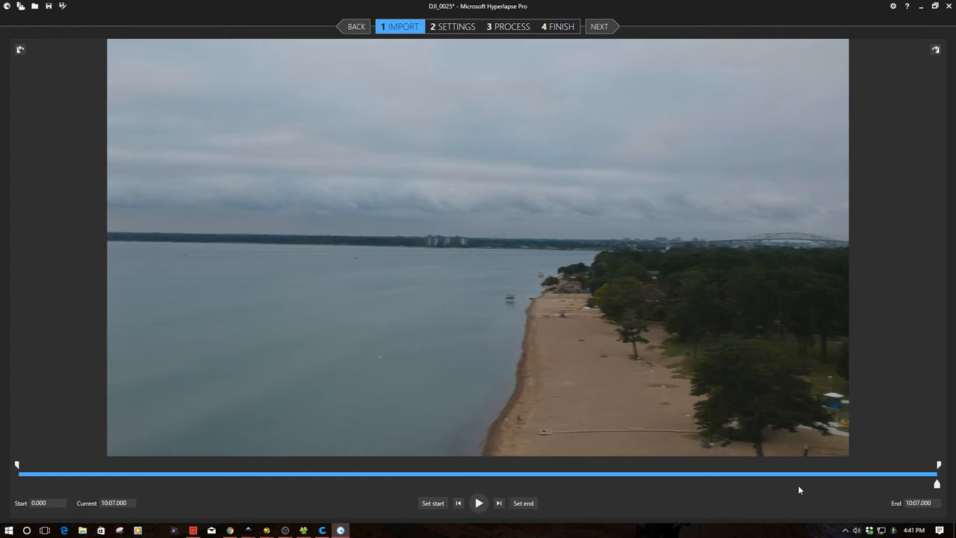
left_click(605, 27)
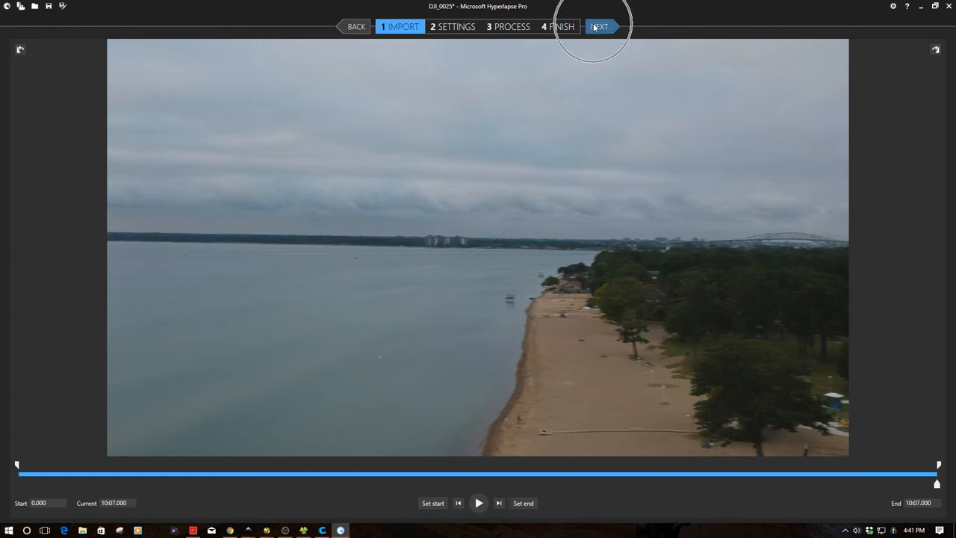
In Settings, keep Unknown Camera and N/A shooting mode, and set speed-up to 25x
left_click(601, 27)
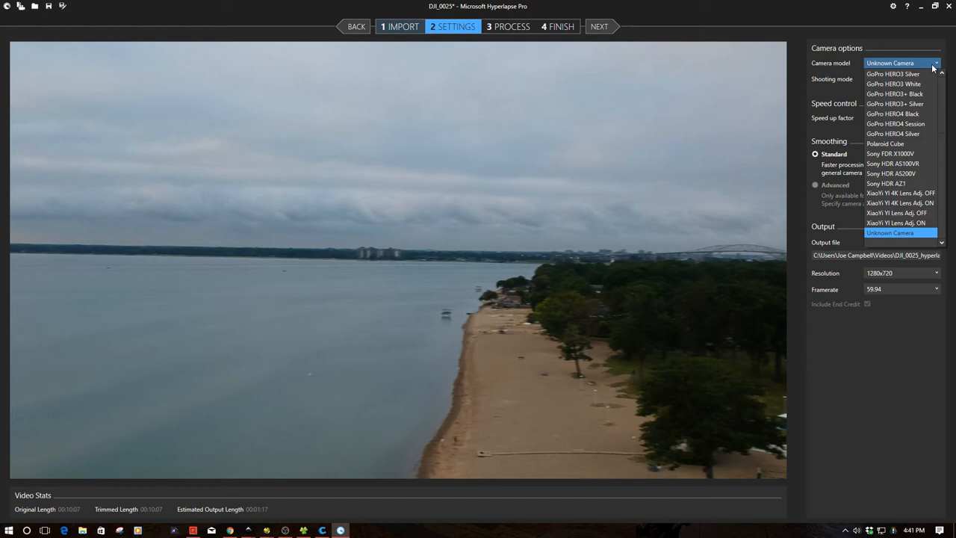
left_click(904, 232)
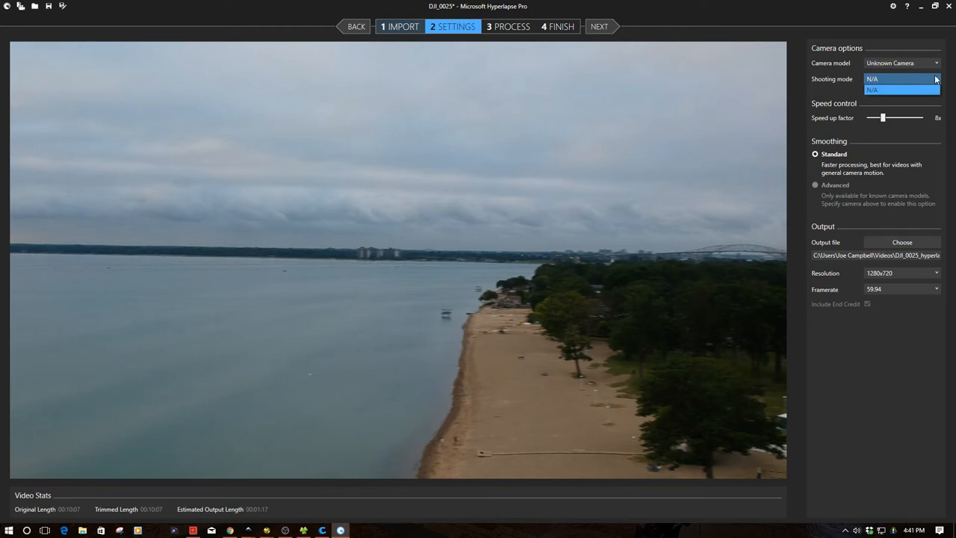
left_click(898, 89)
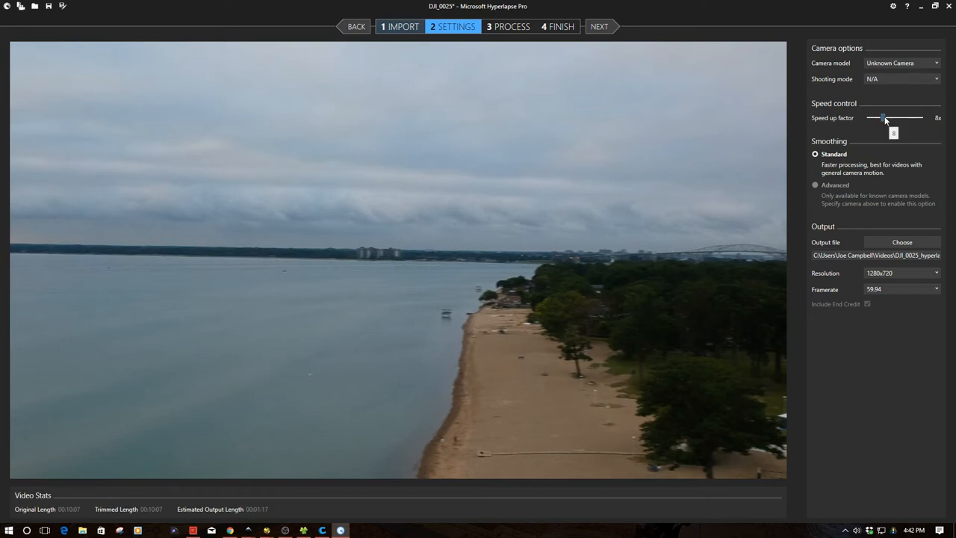
left_click_drag(883, 117, 922, 117)
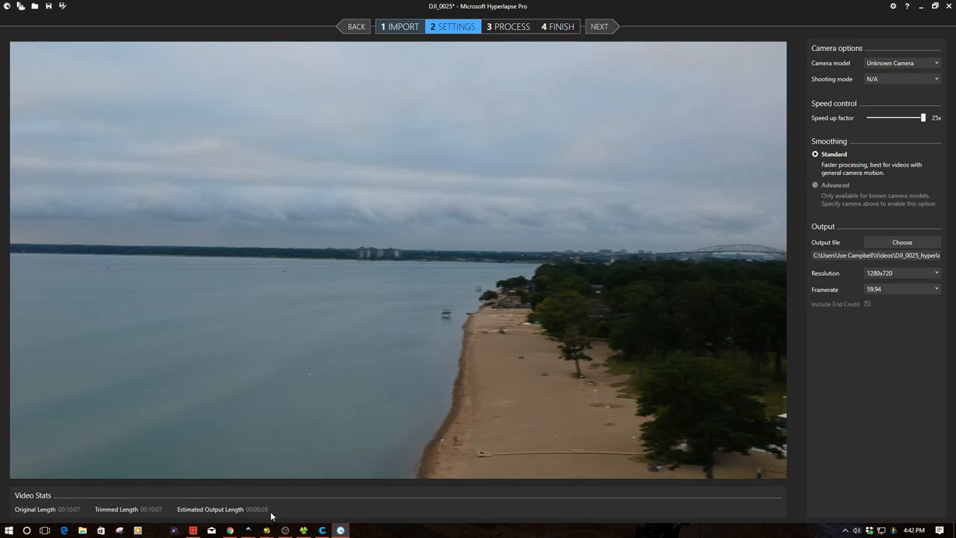
mouse_move(270, 515)
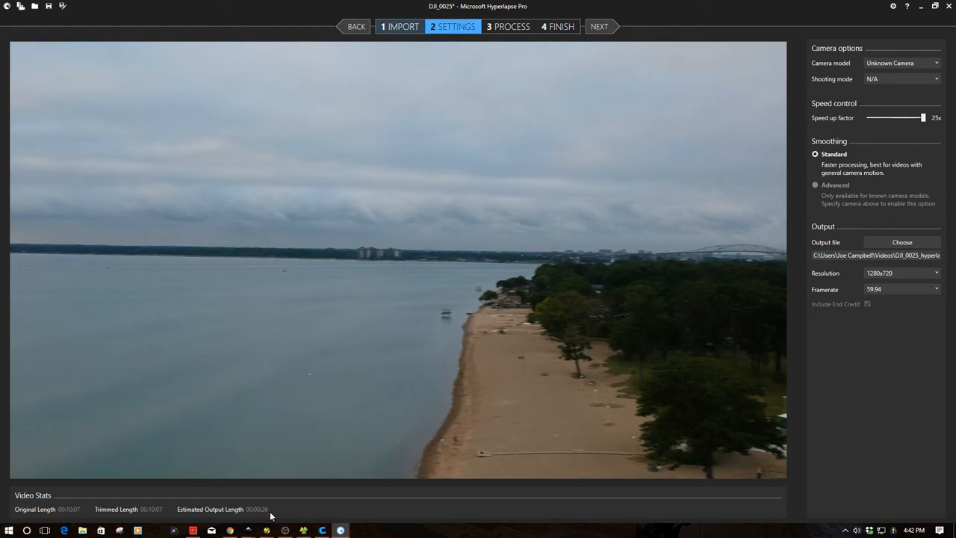
mouse_move(239, 509)
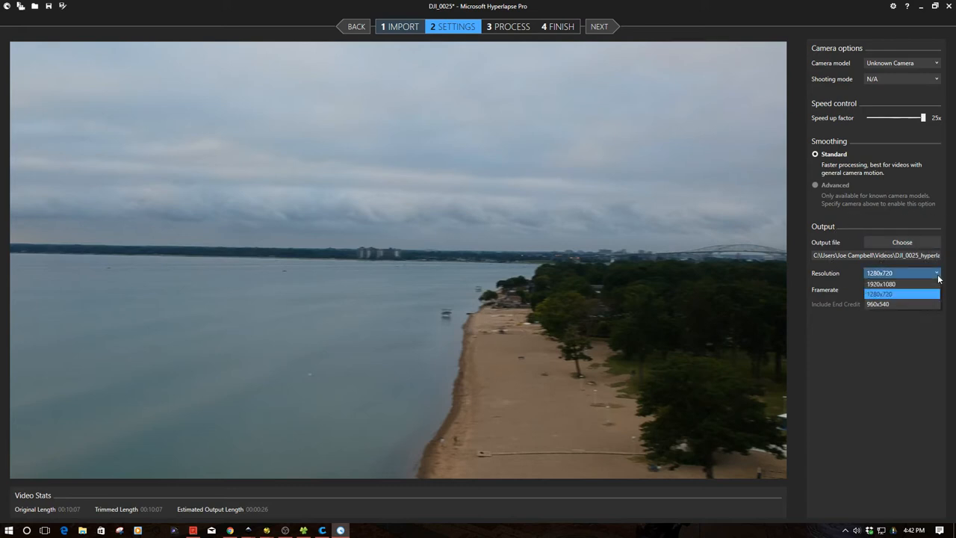
Keep 1280x720 resolution and choose 25 fps as the output frame rate
left_click(890, 292)
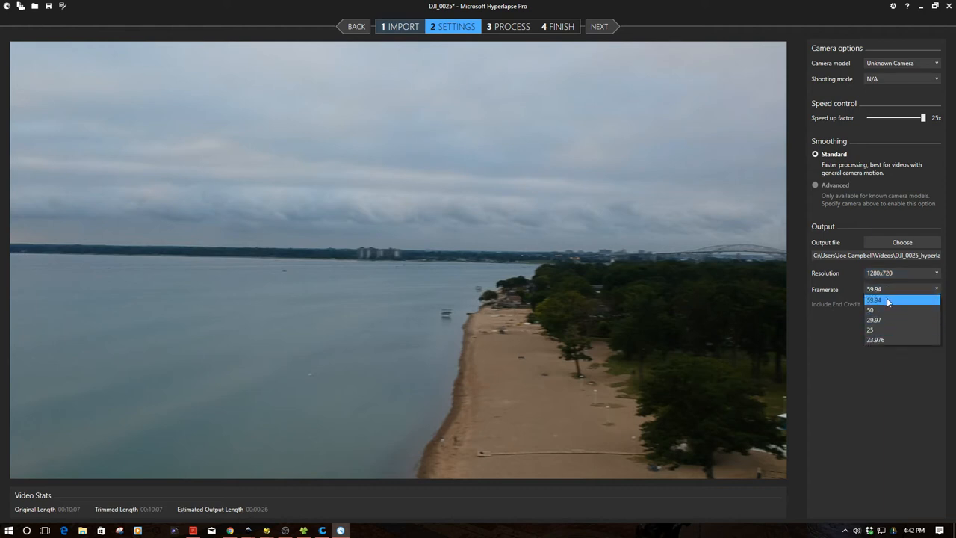
left_click(870, 329)
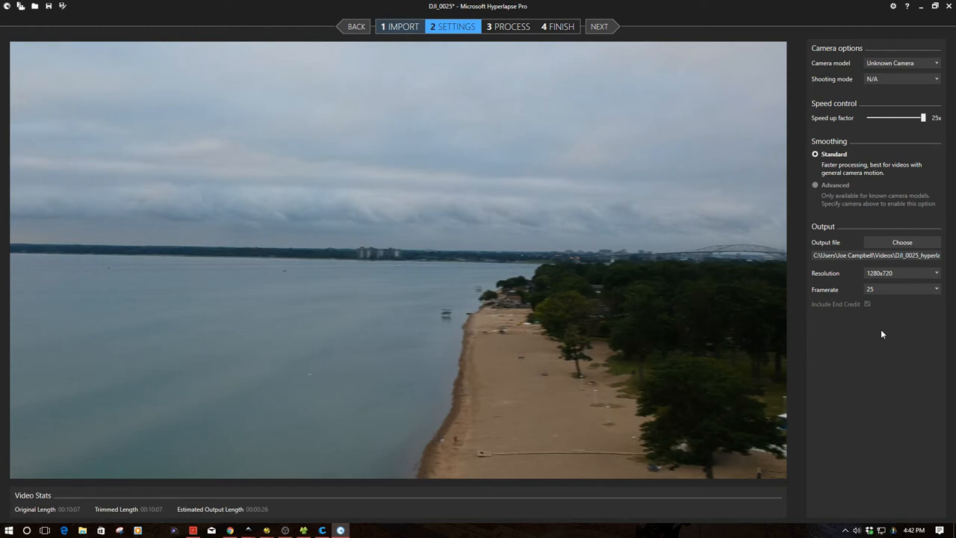
mouse_move(914, 203)
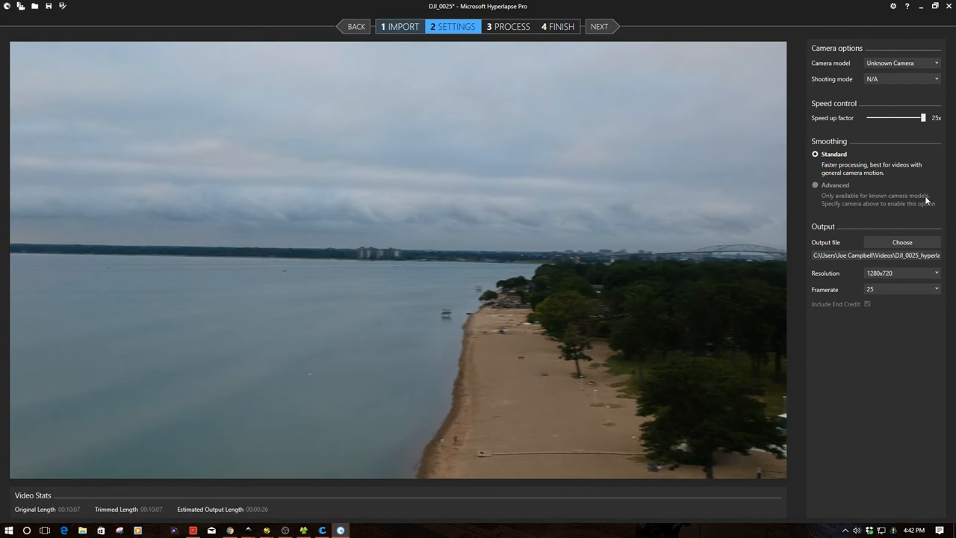
mouse_move(894, 298)
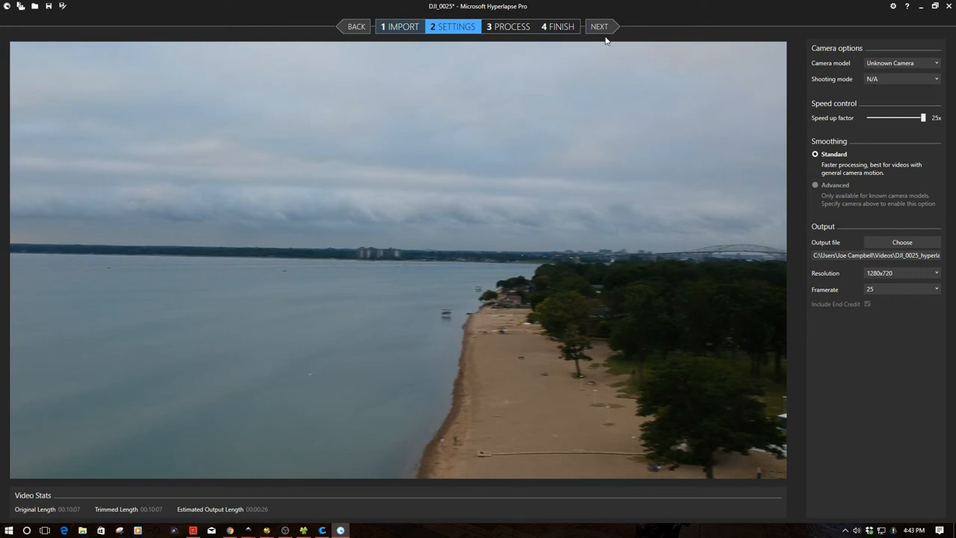
Begin processing and confirm overwriting the existing output file
left_click(598, 27)
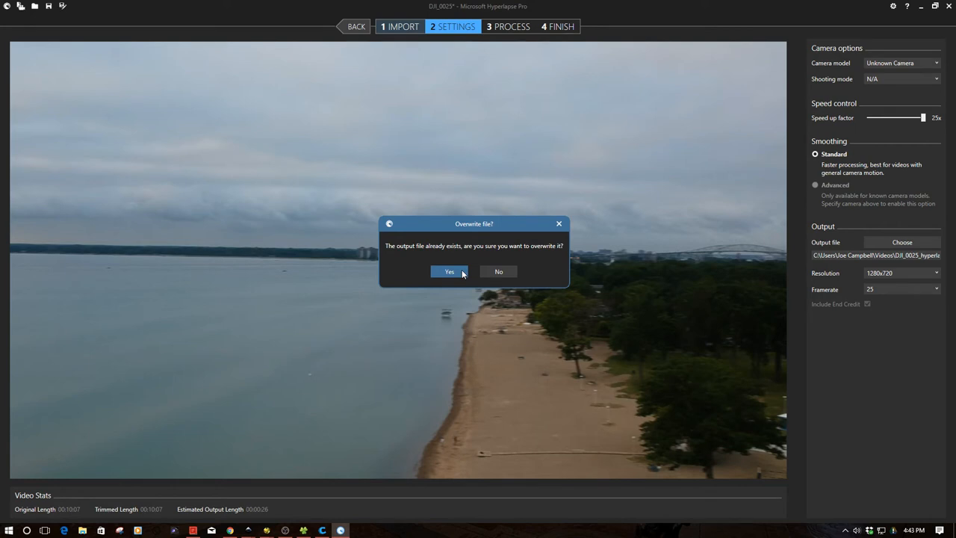
left_click(449, 271)
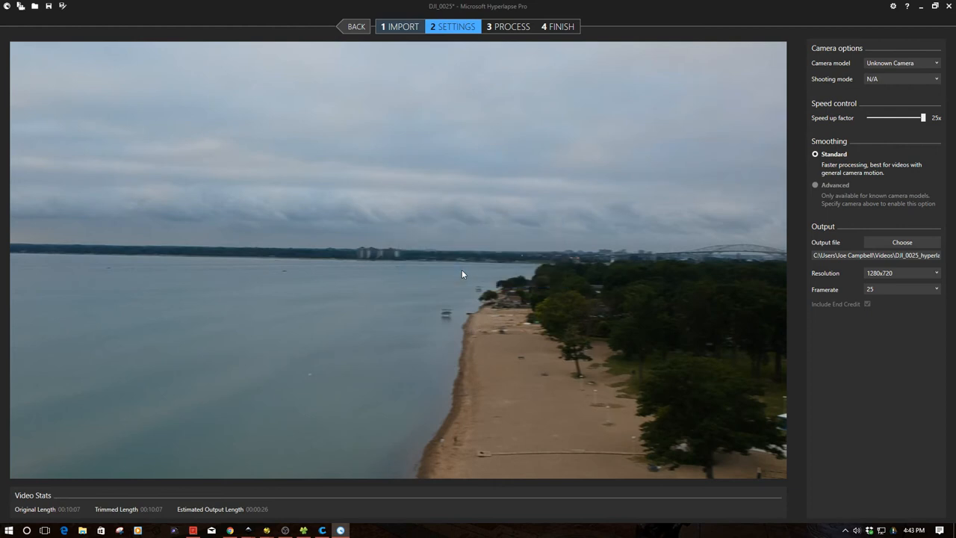
left_click(503, 26)
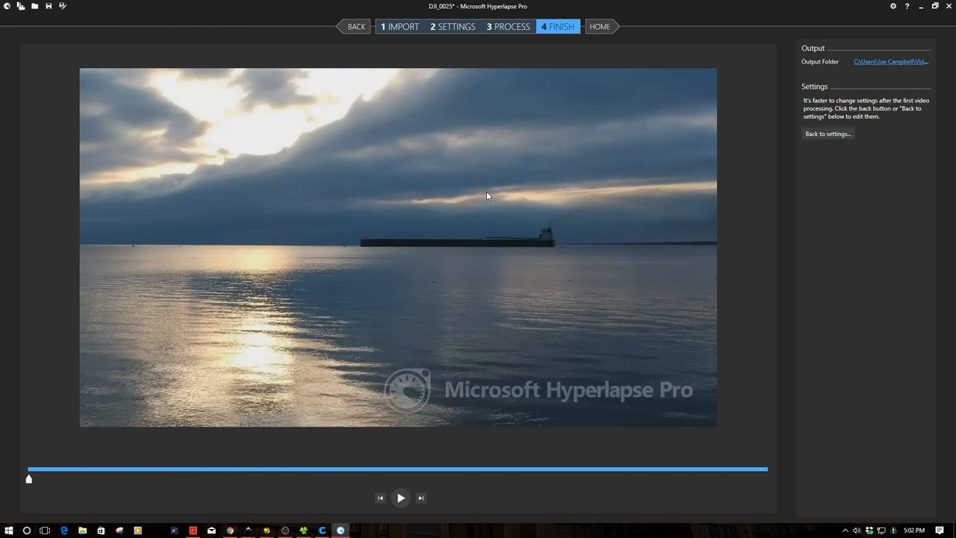
mouse_move(410, 344)
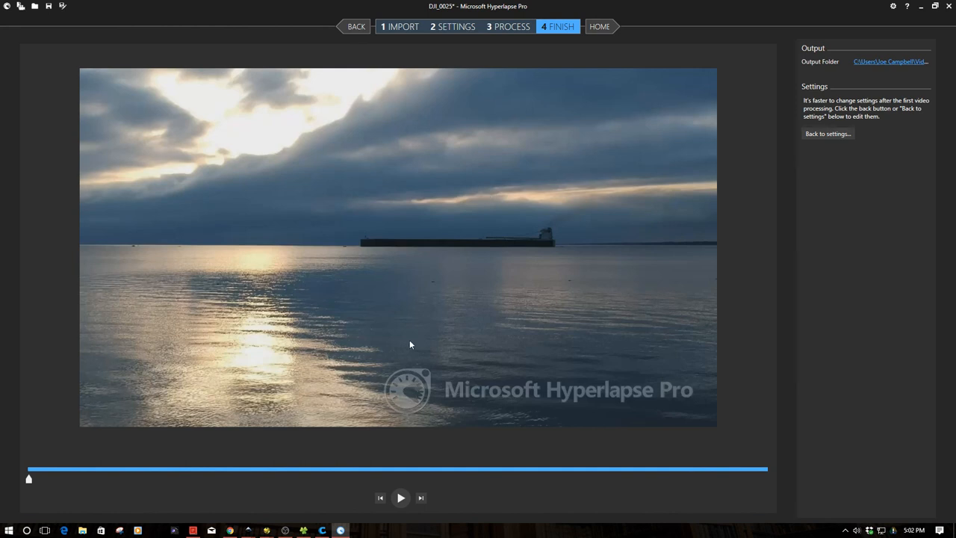